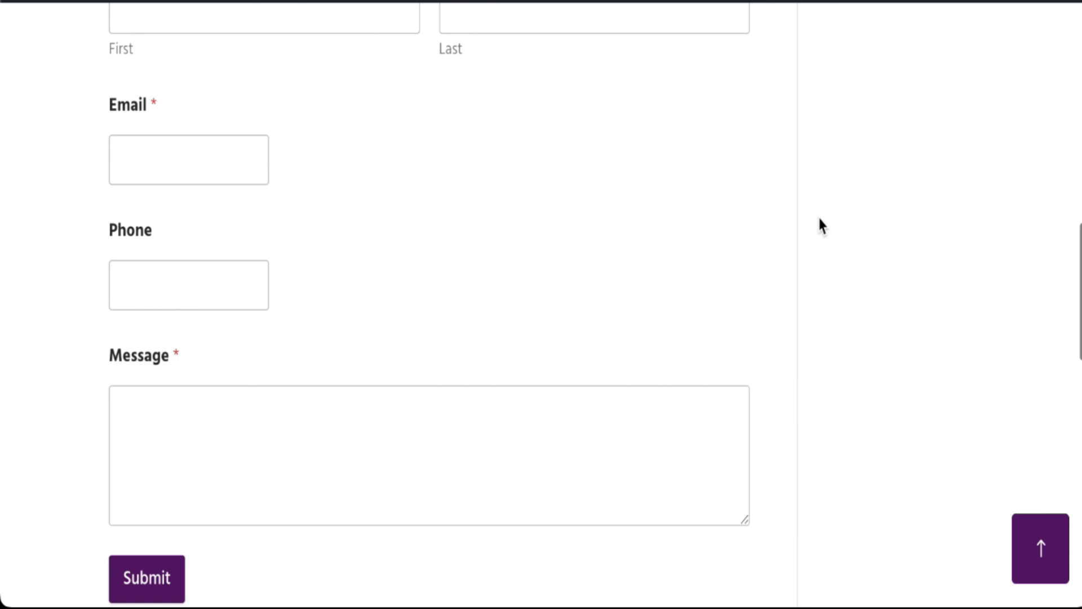
Step: Scroll up the WPForms Forms Overview to see the Contact Form listing
scroll("up", 3)
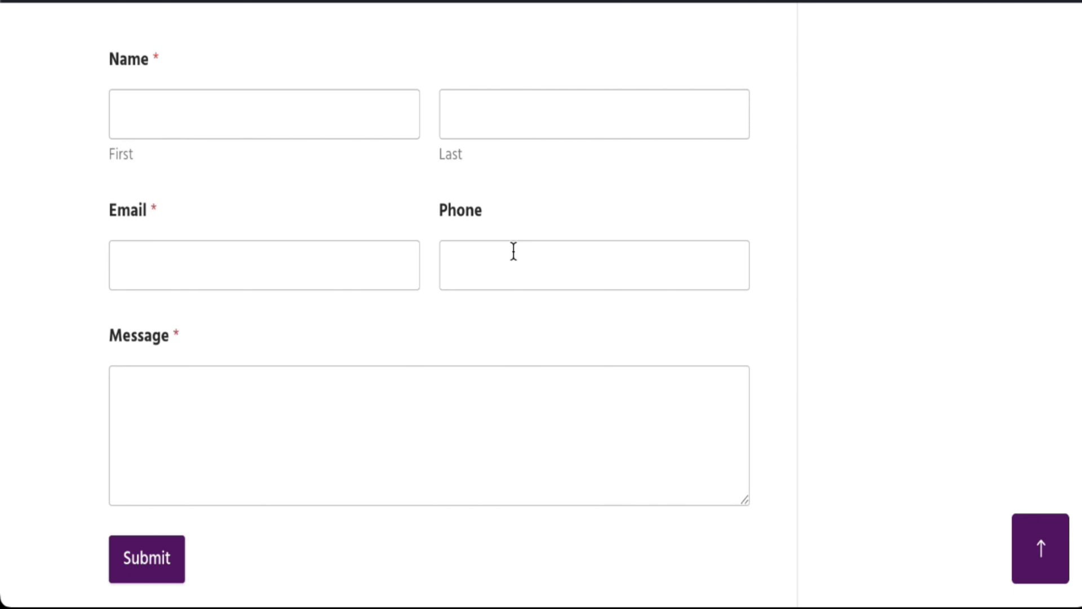
mouse_move(769, 350)
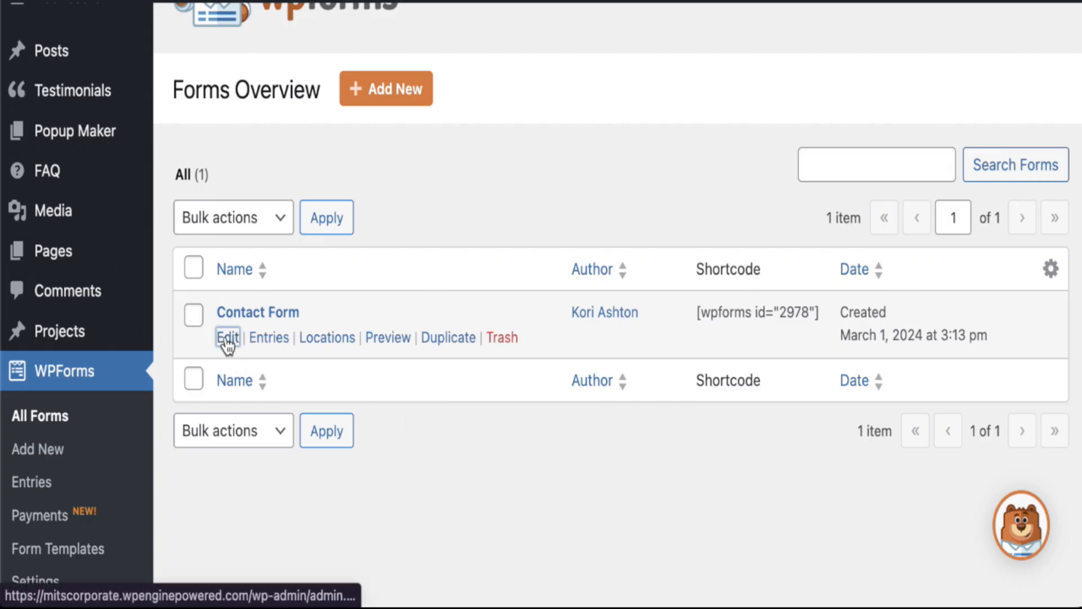
Step: Edit the Contact Form and scroll the Add Fields panel down to Fancy Fields
left_click(227, 338)
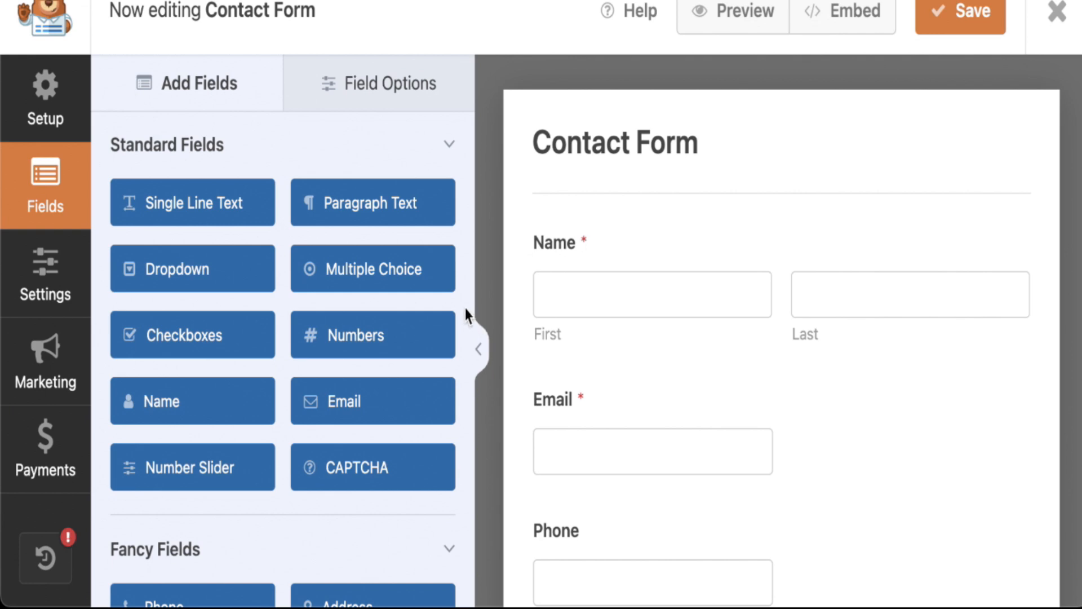
mouse_move(286, 434)
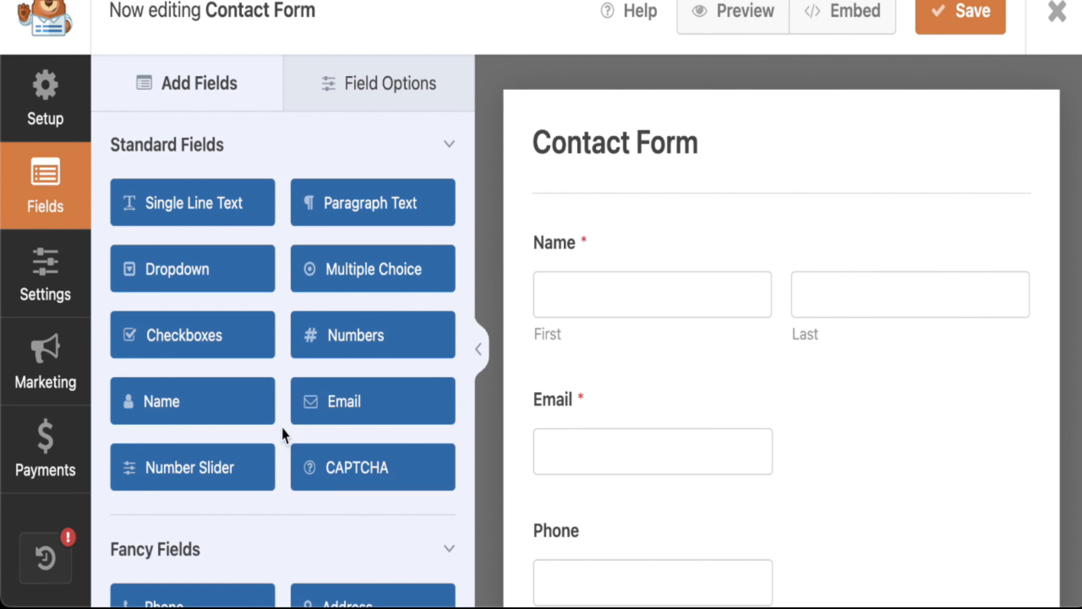
scroll("down", 3)
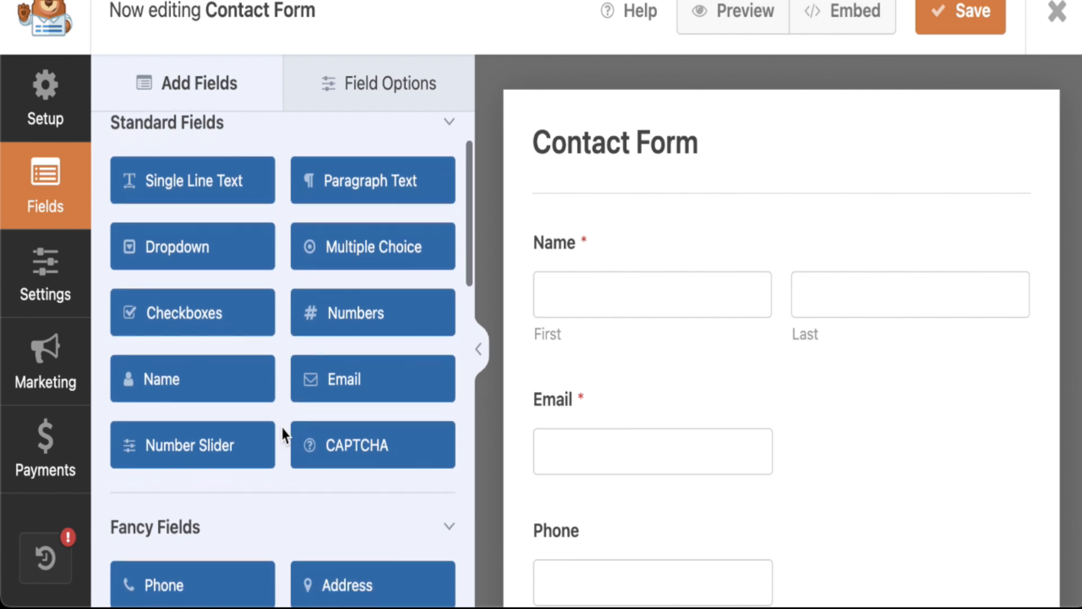
scroll("down", 3)
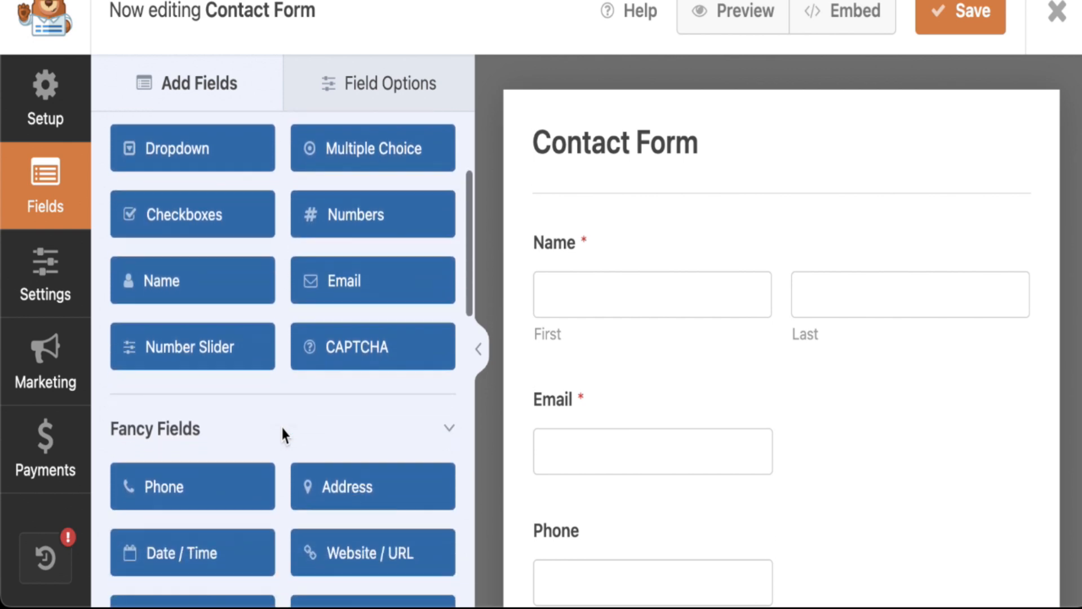
scroll("down", 3)
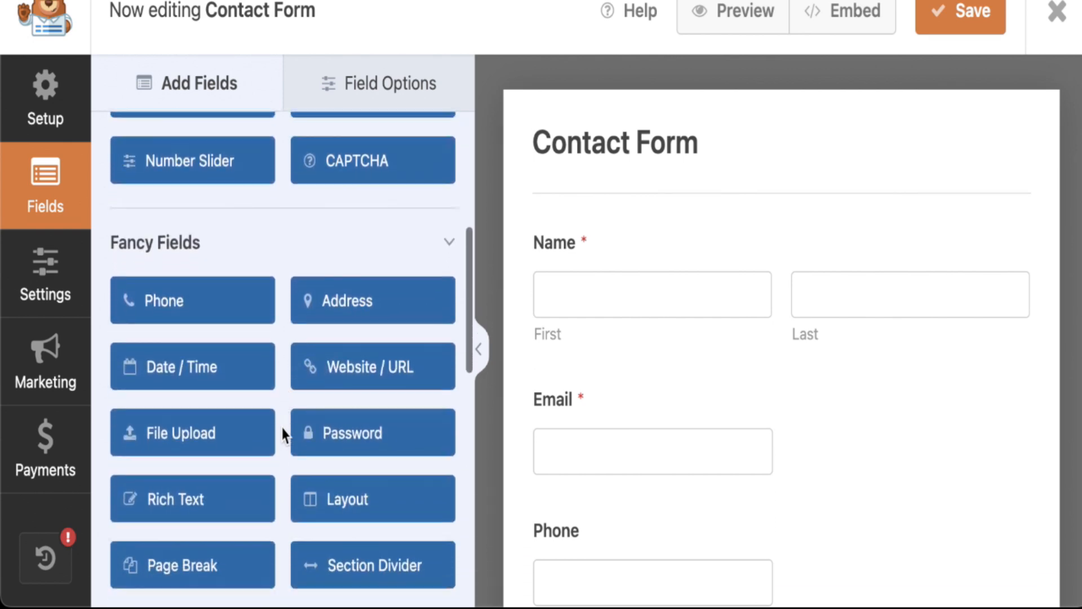
scroll("down", 3)
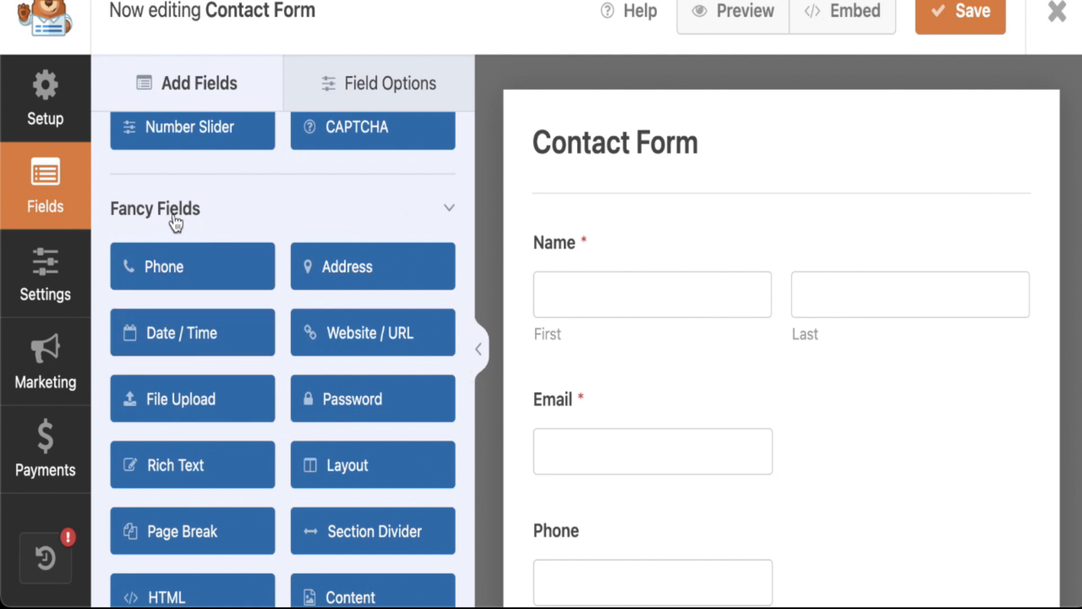
scroll("down", 3)
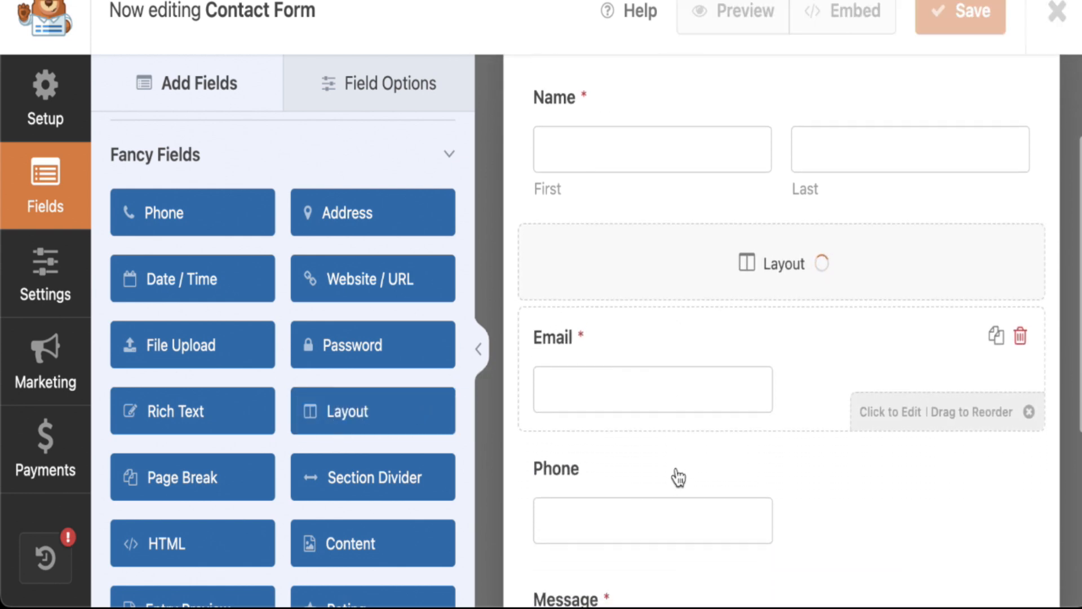
Step: Configure the new two-column Layout field holding Email and Phone, then save the form
left_click(781, 263)
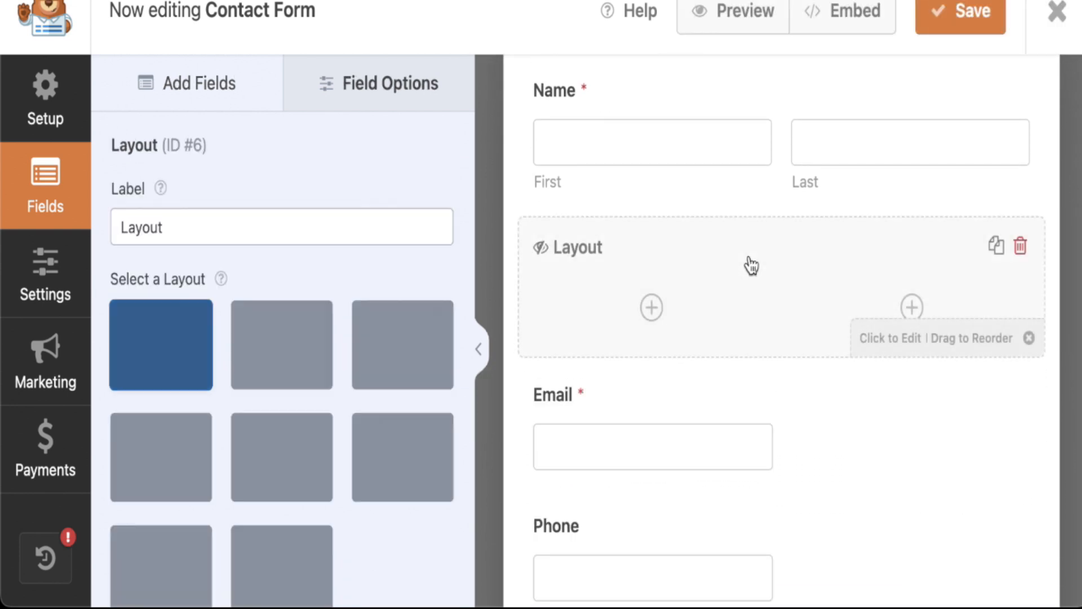
scroll("down", 3)
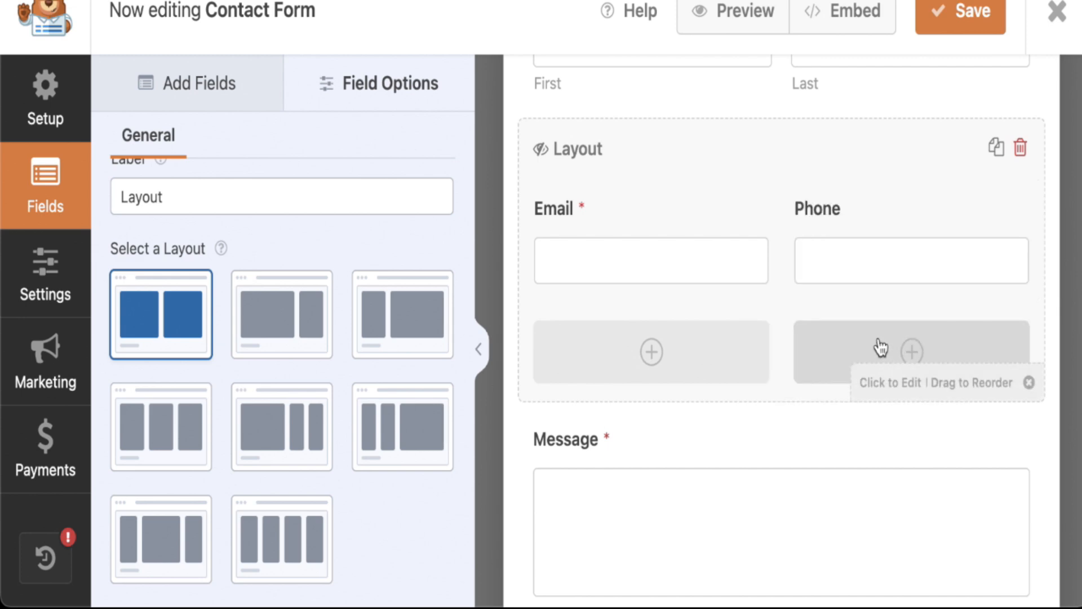
mouse_move(751, 445)
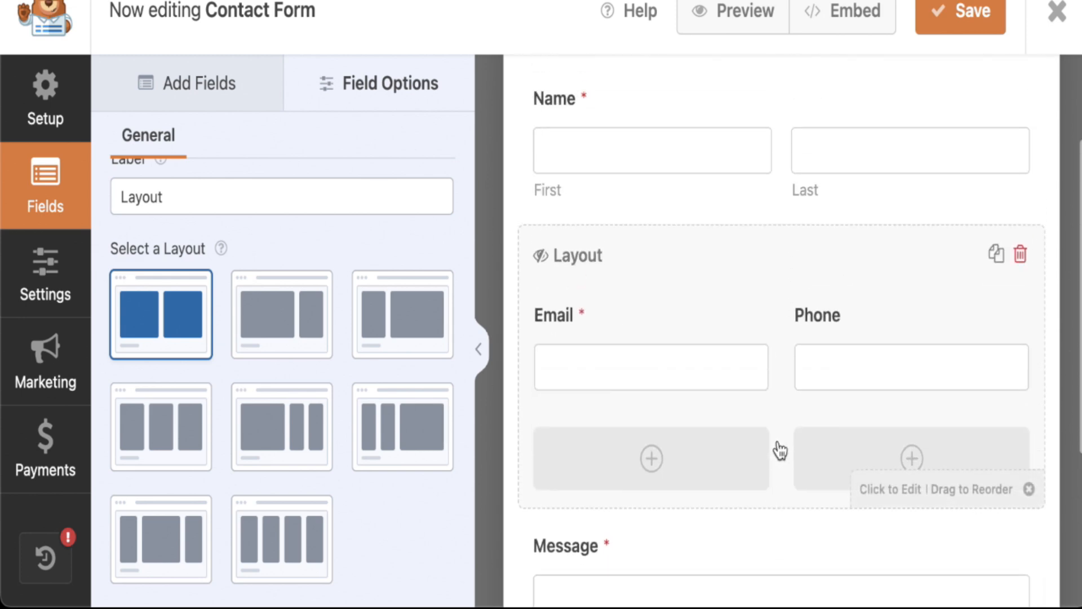
left_click(959, 16)
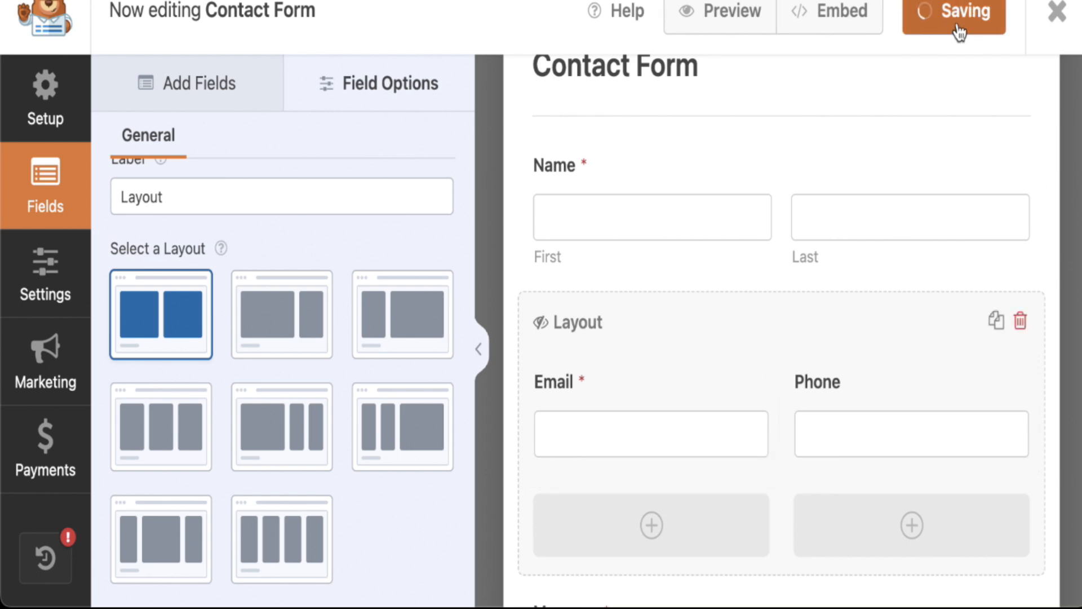
Step: Switch to the live contact page and refresh to see Email and Phone side by side
left_click(959, 13)
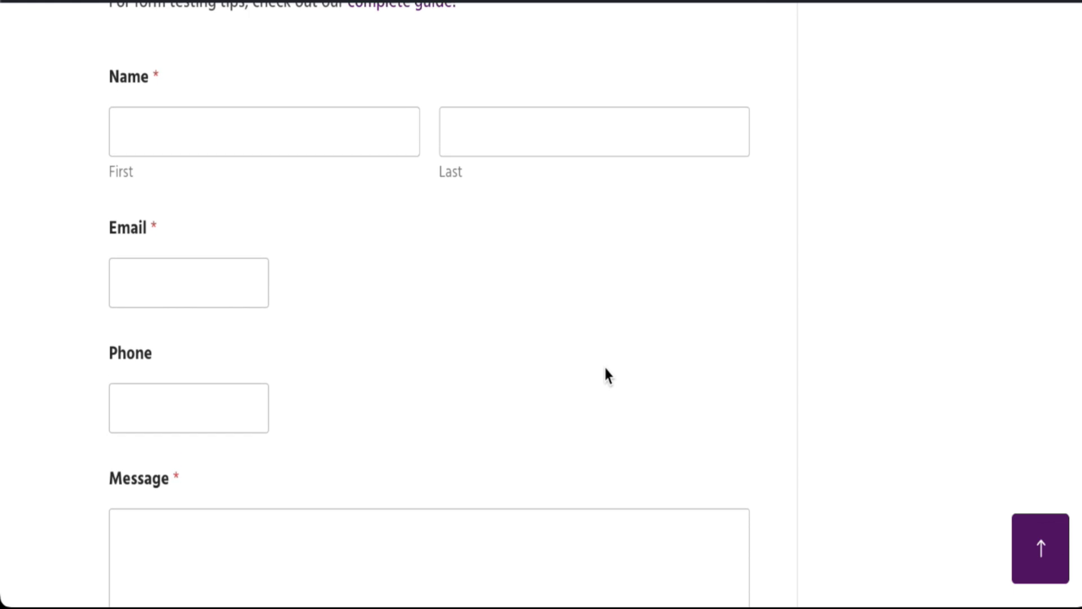
scroll("down", 3)
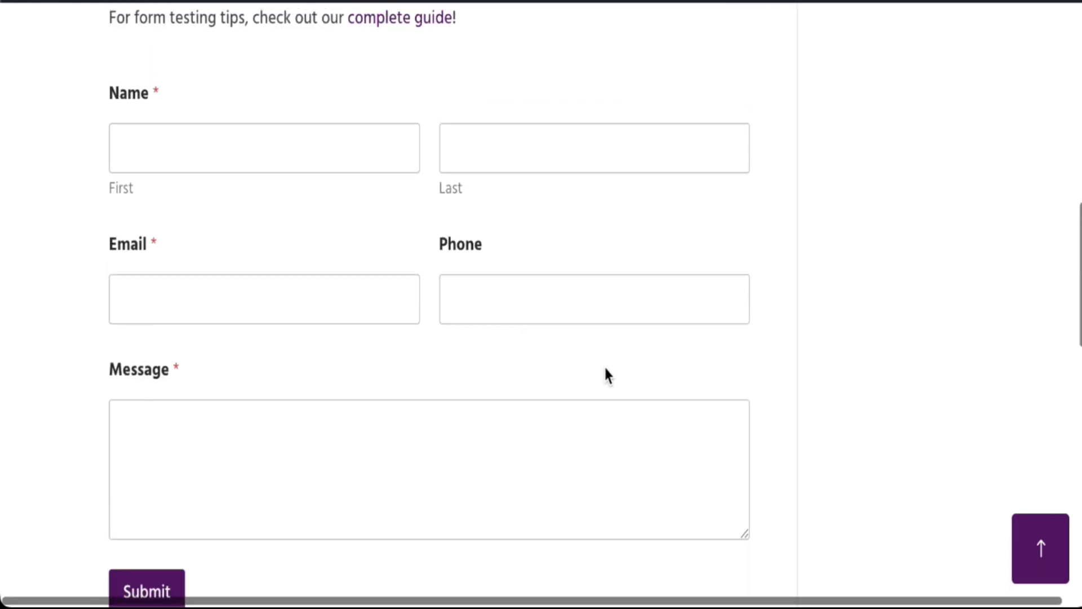
scroll("down", 3)
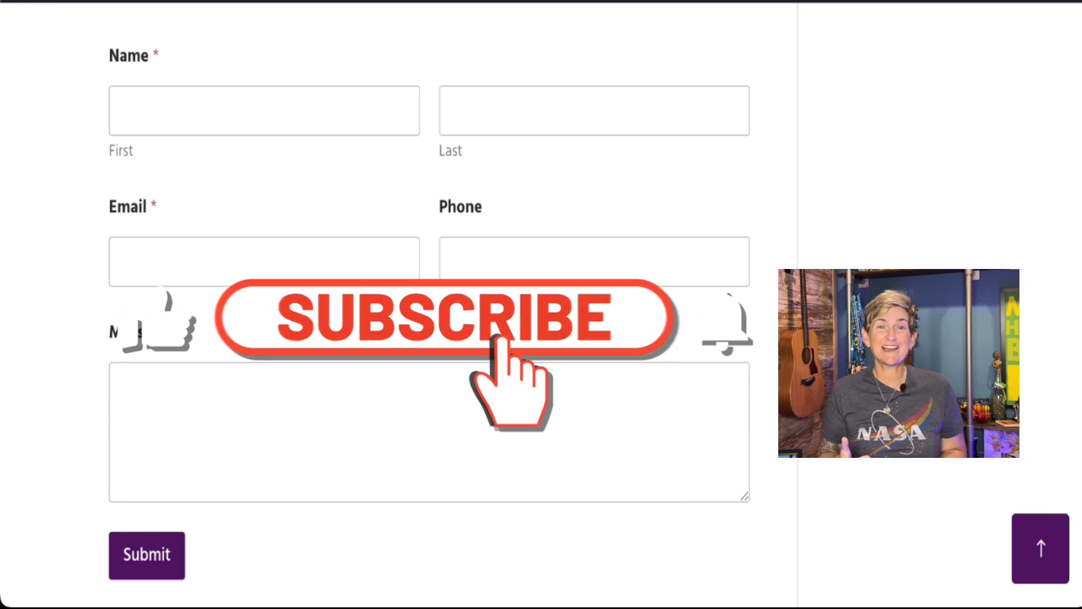
left_click(446, 317)
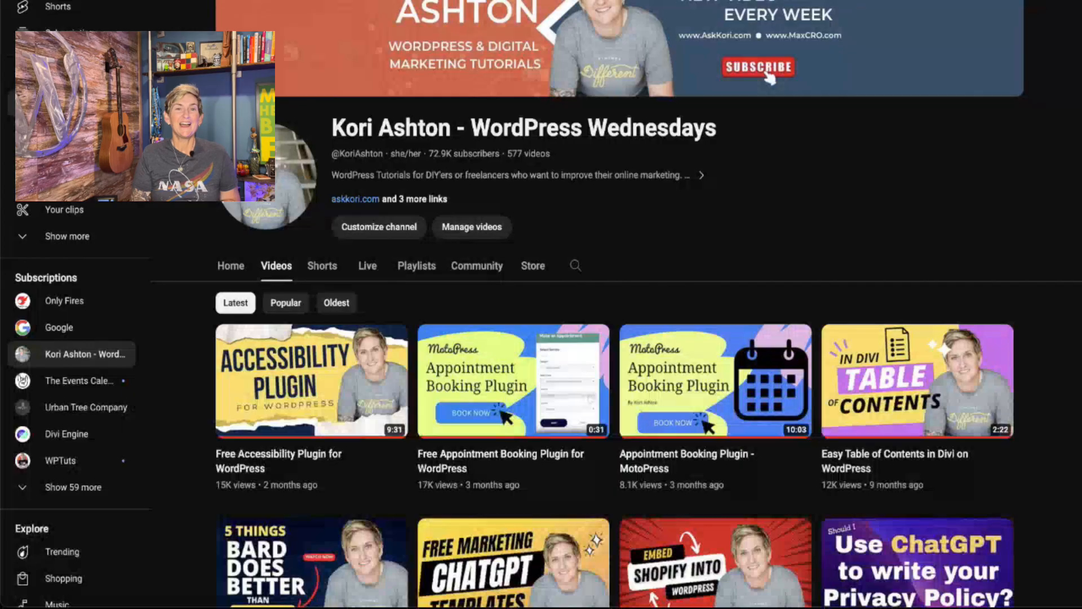
Step: Scroll down through the Kori Ashton channel's Latest videos grid
scroll("down", 3)
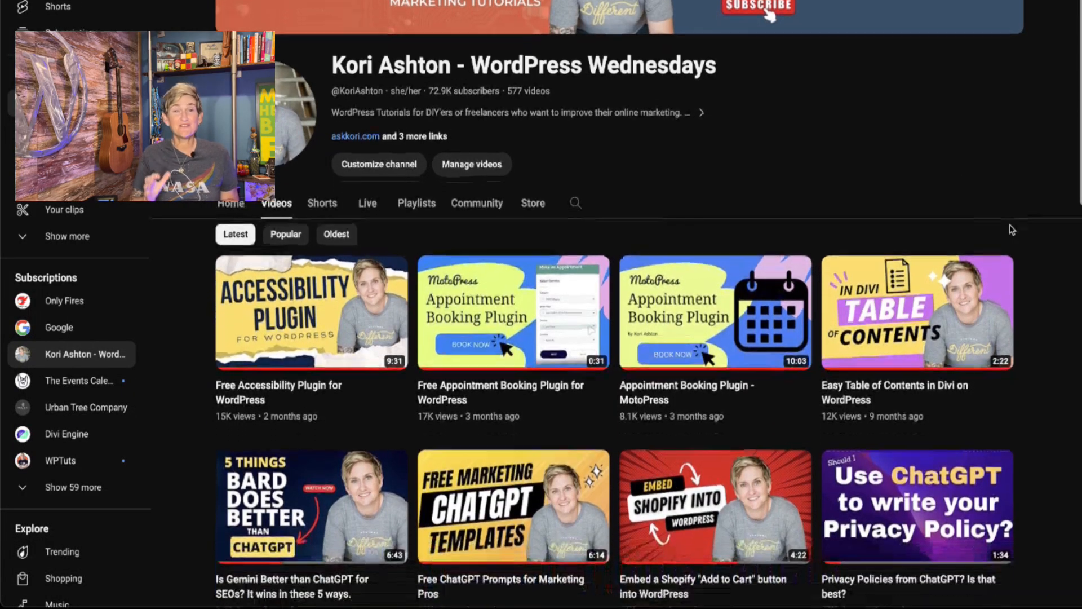
scroll("down", 3)
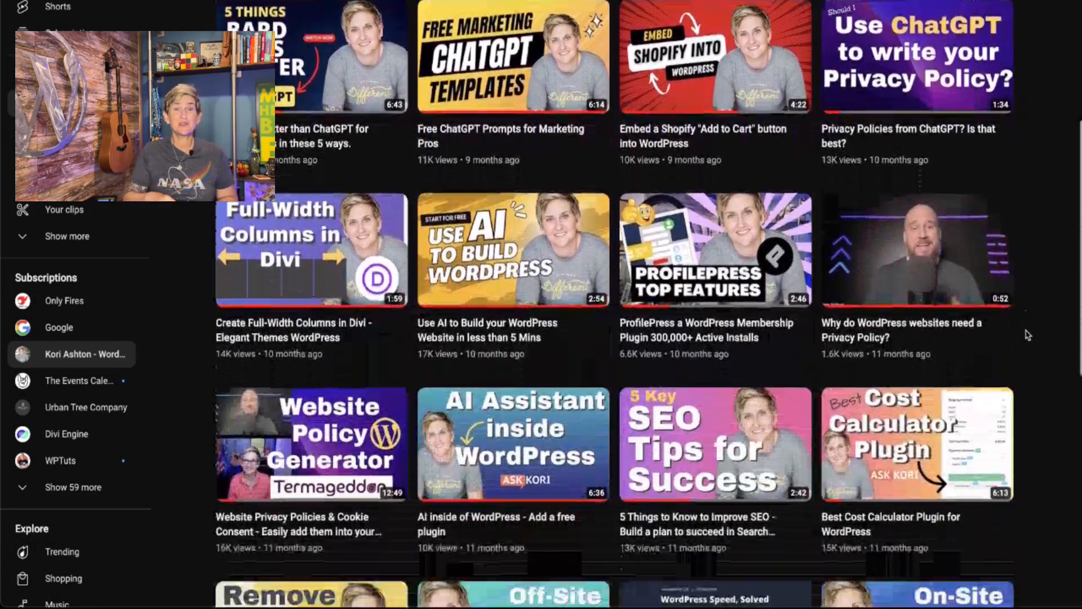
scroll("down", 3)
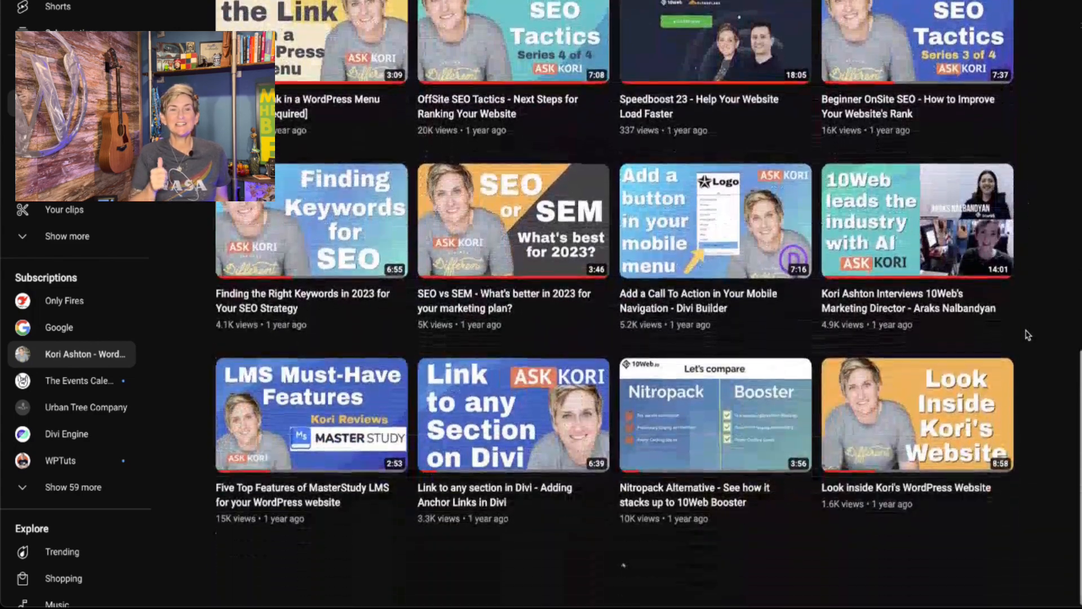
scroll("down", 3)
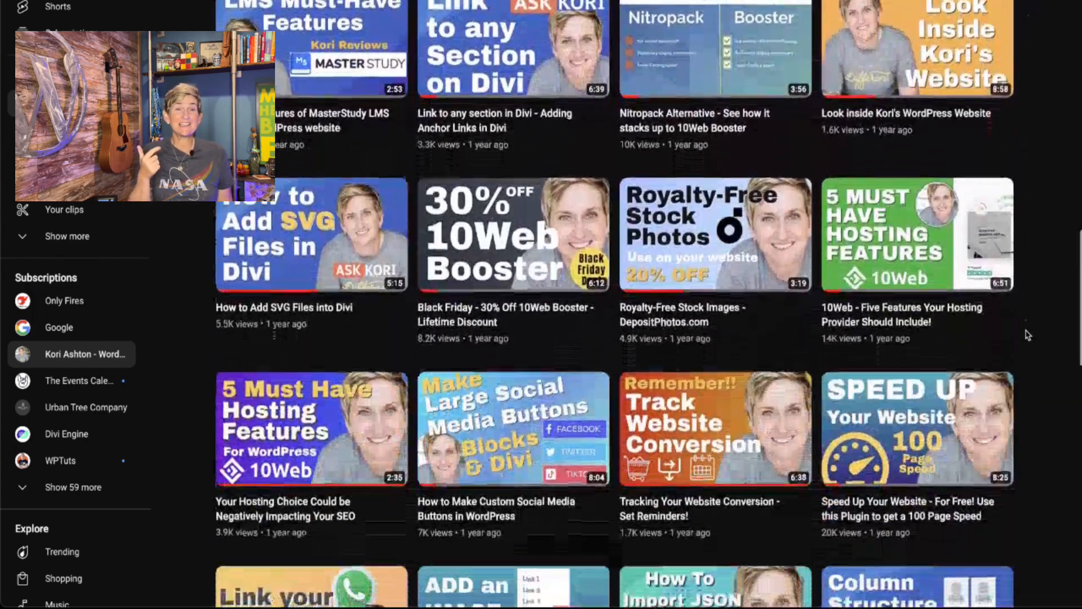
scroll("down", 3)
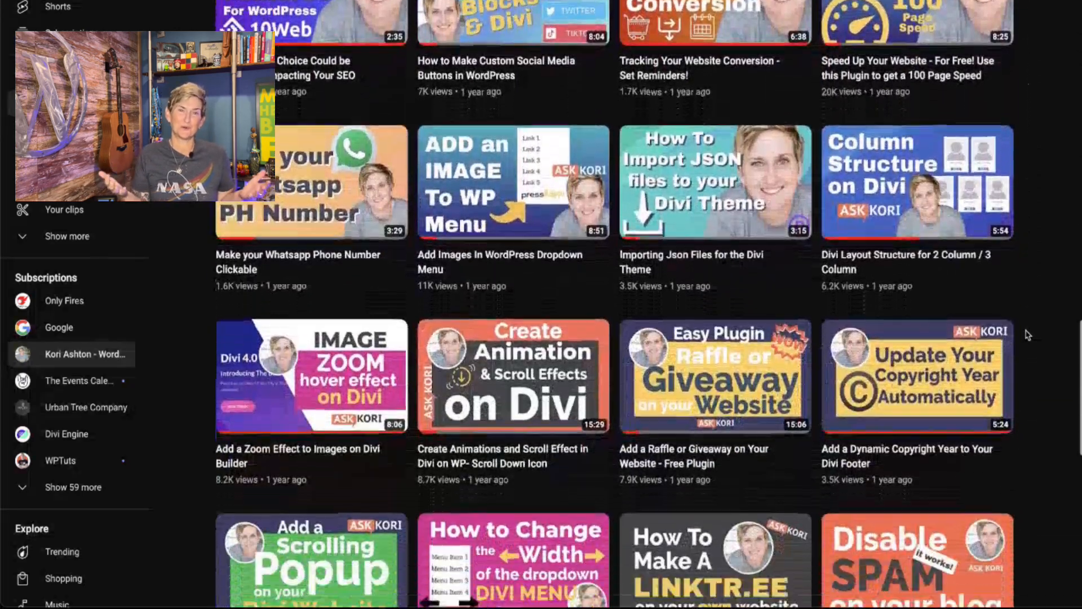
scroll("down", 3)
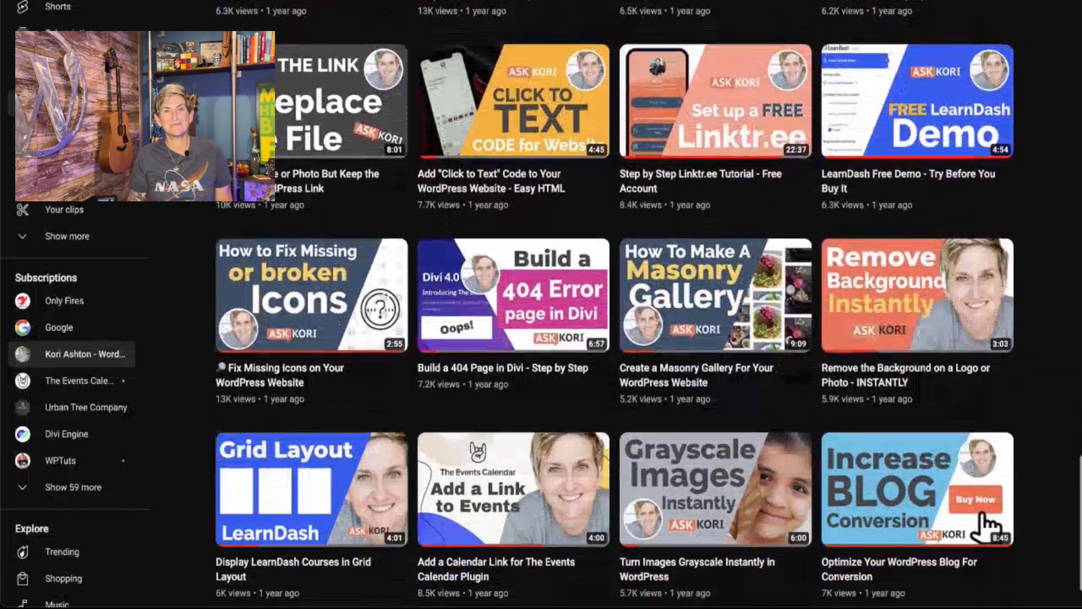